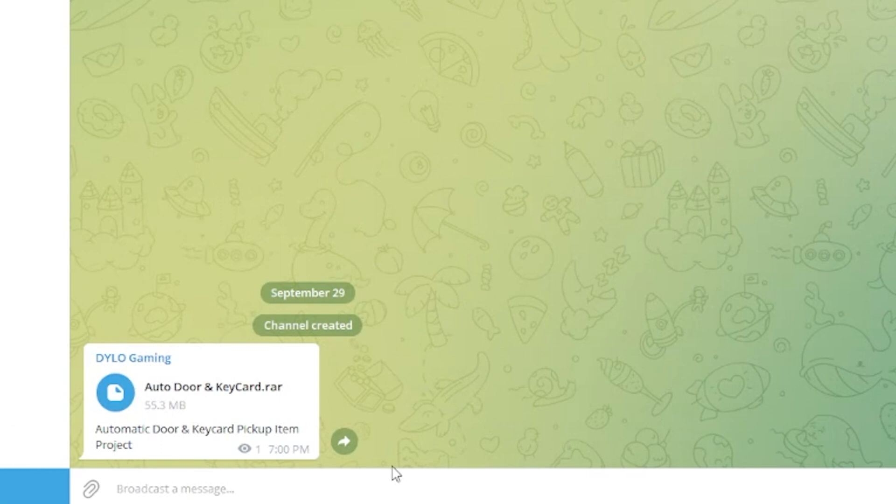
mouse_move(602, 417)
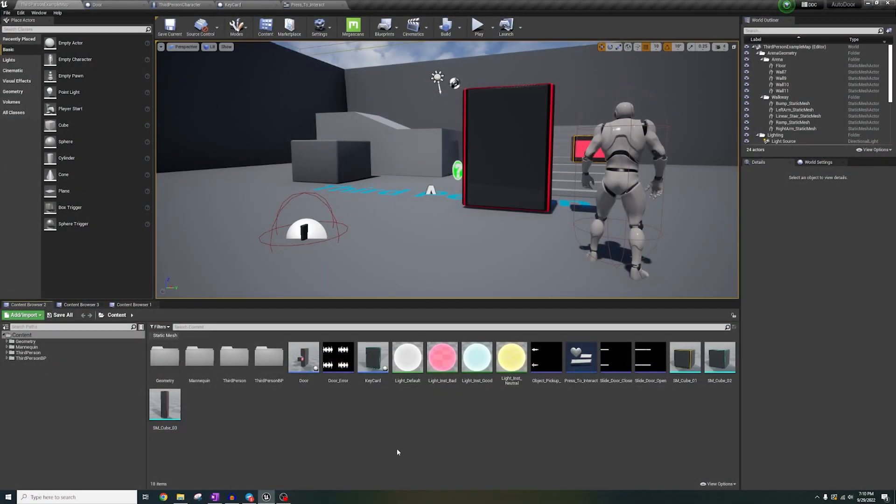
mouse_move(317, 414)
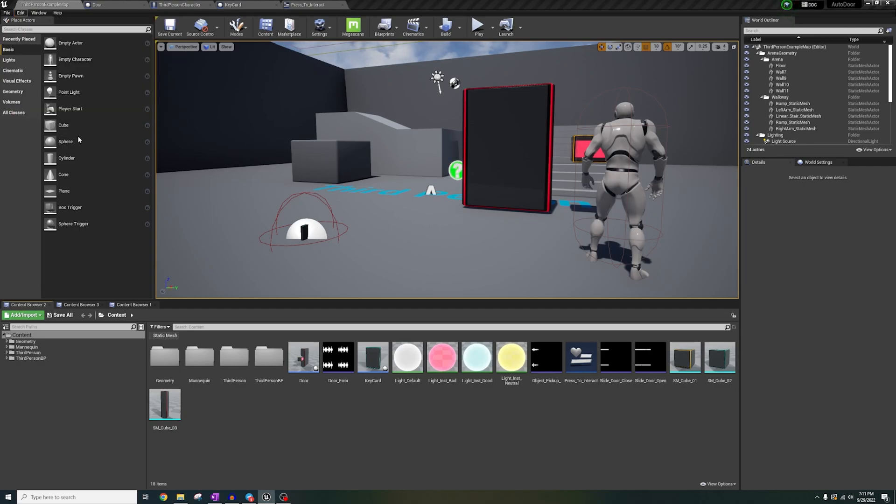
Step: Review the Interact action mapping and the character's 'input action' nodes setting Interact Pressed, then return to the level editor
click(308, 4)
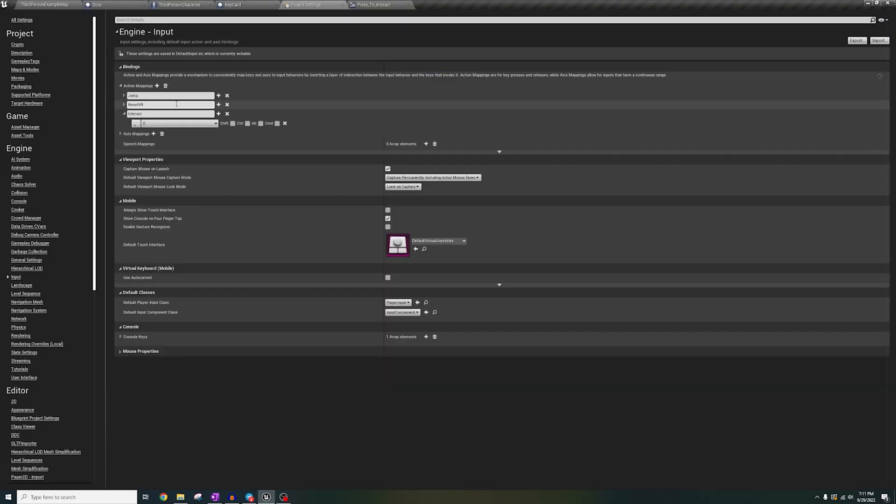
click(180, 4)
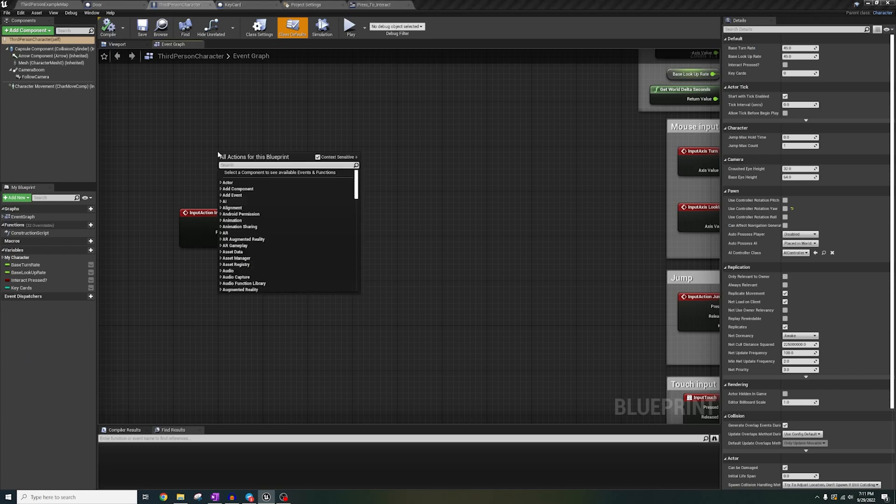
text(input action)
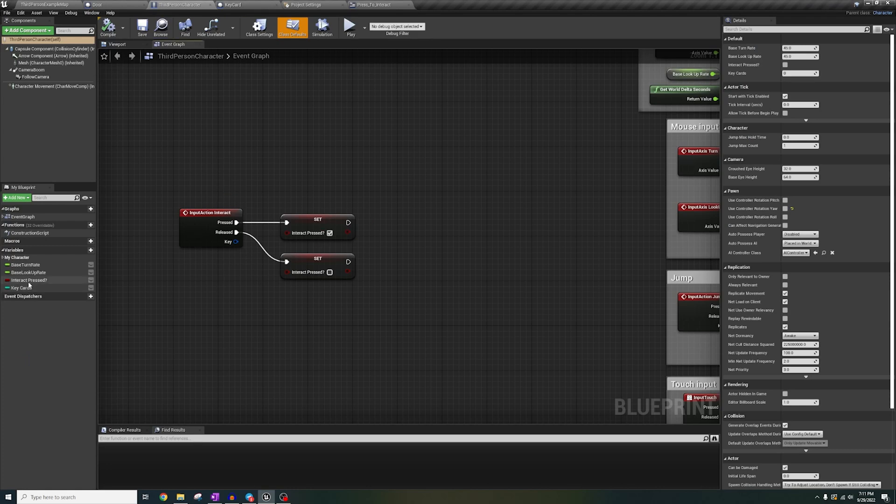
click(20, 287)
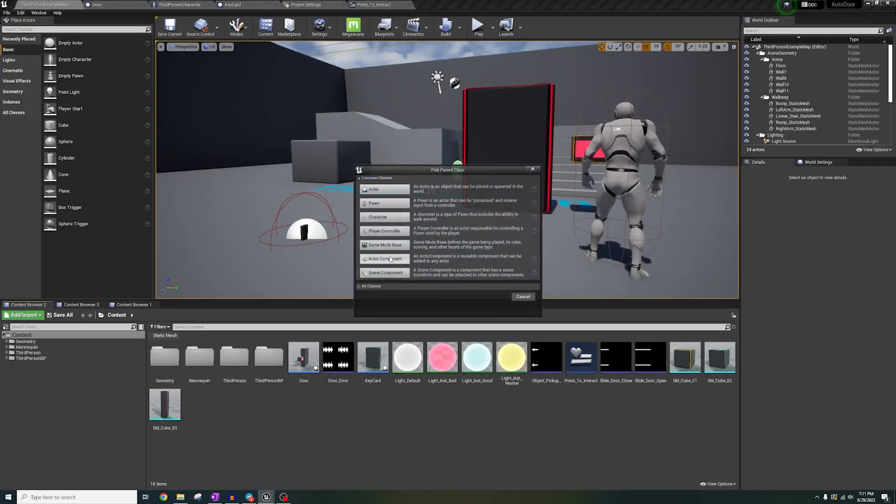
Step: Cancel the new class and inspect the KeyCard Widget component's visibility settings (filter 'visi')
click(523, 297)
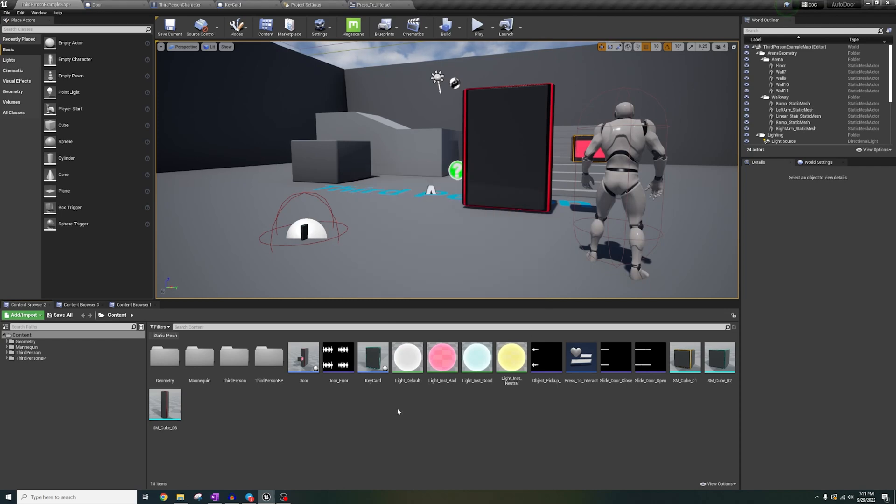
click(232, 4)
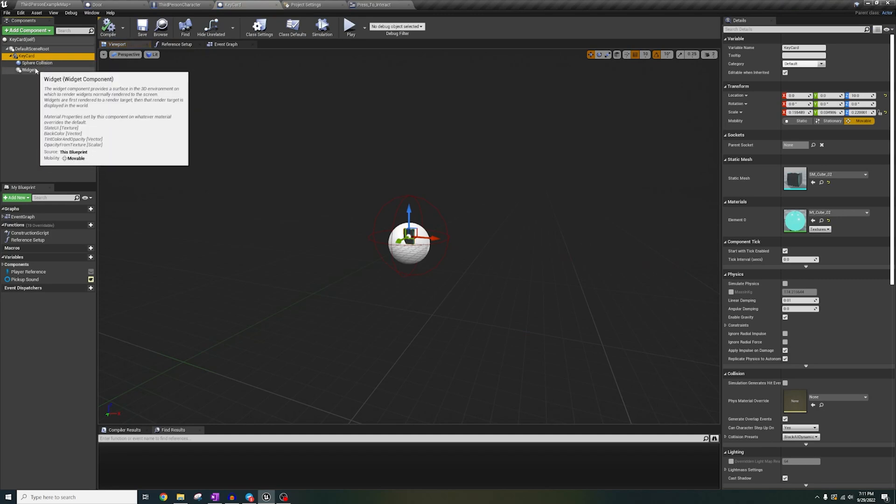
click(26, 70)
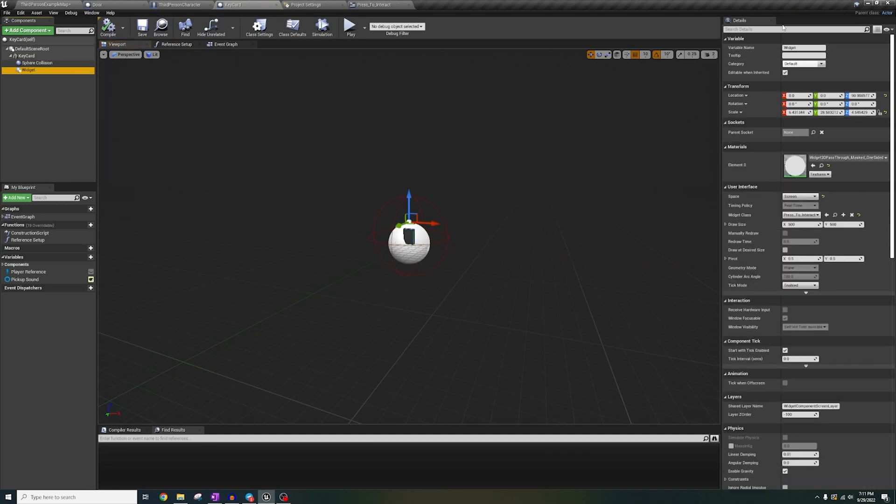
text(visi)
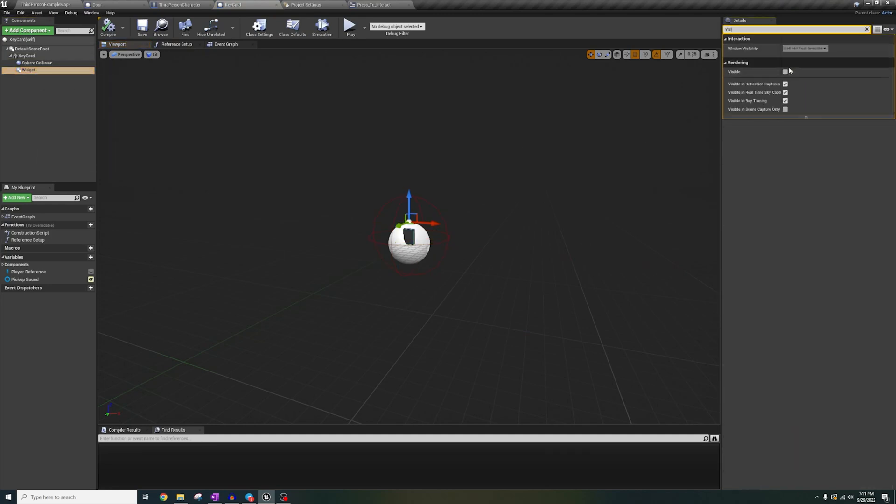
Step: Enable Show Engine Content in the asset listing and bring up the Interact widget layout
click(24, 56)
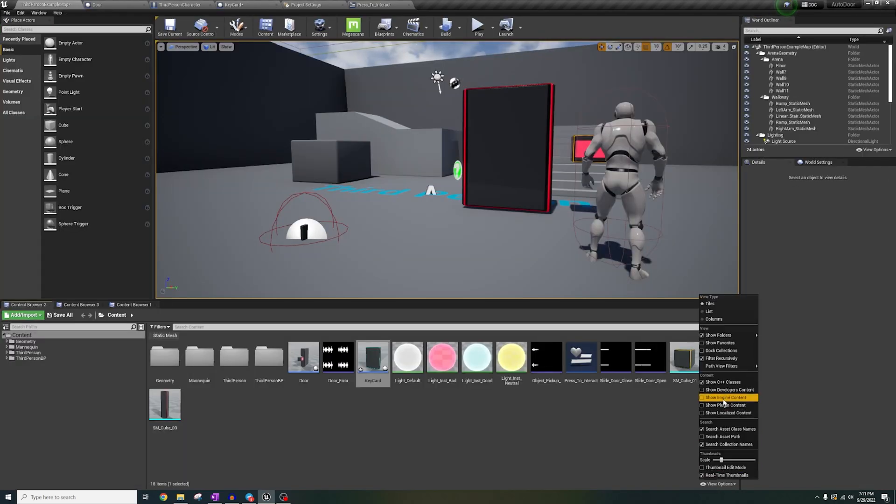
click(724, 398)
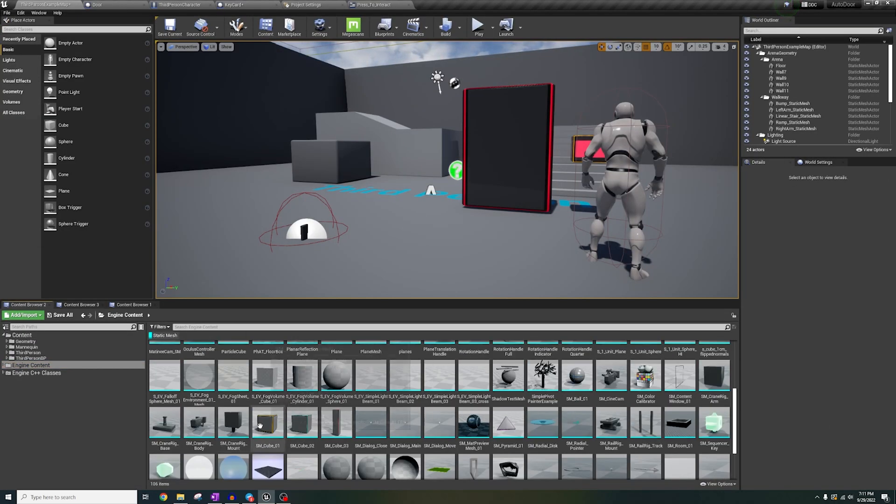
click(239, 5)
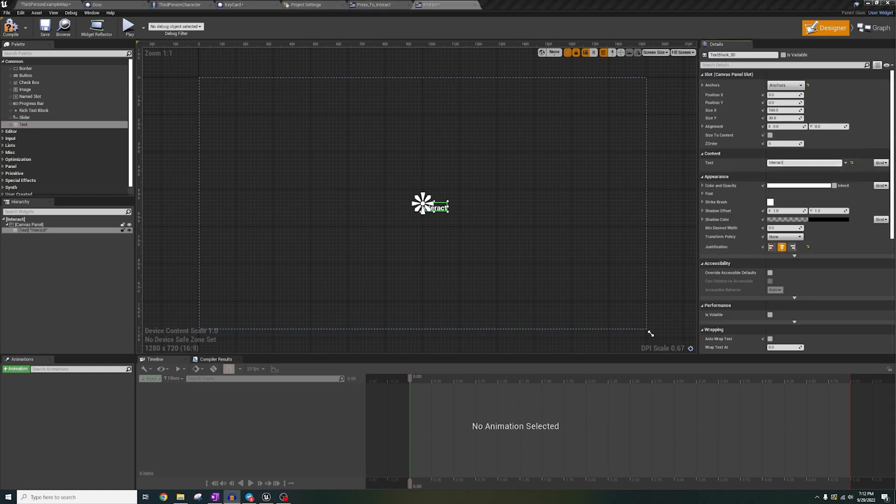
Step: Set the KeyCard Widget component's Widget Class to Interact and view its overlap and tick event logic
click(230, 5)
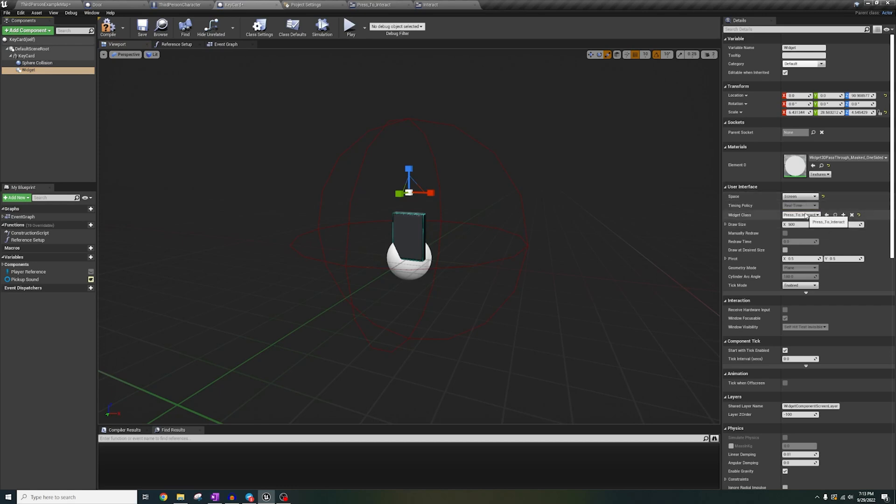
click(800, 215)
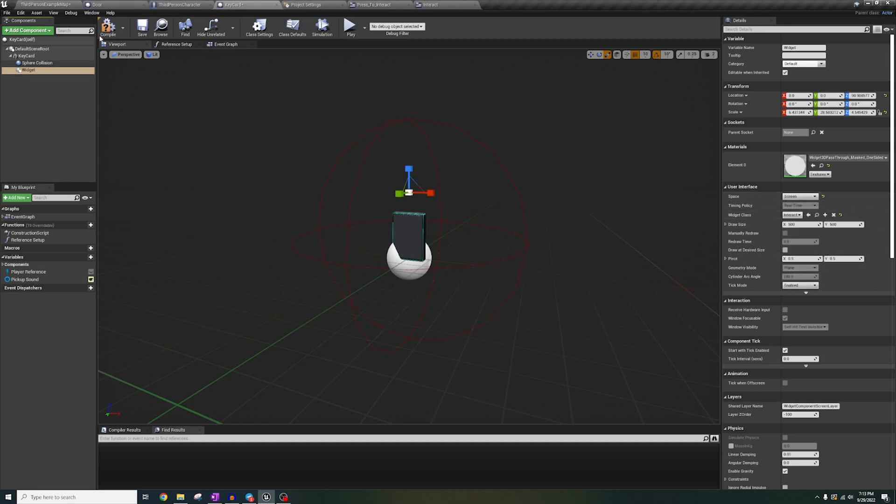
click(225, 44)
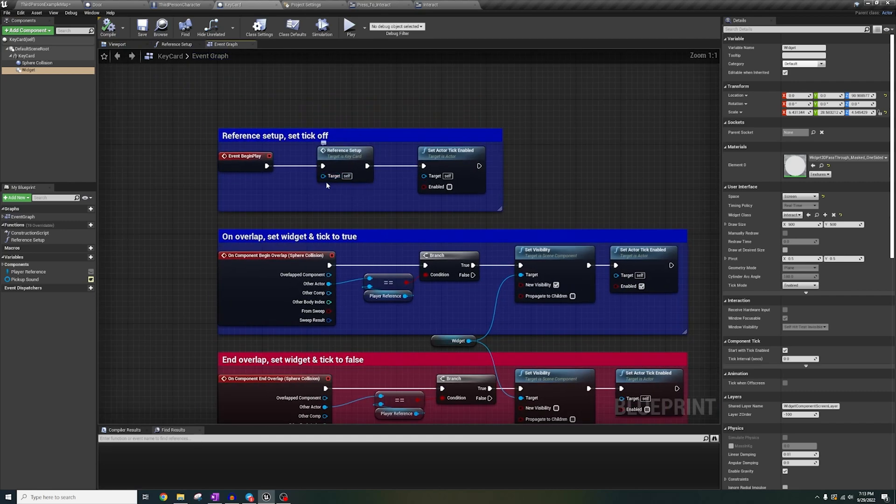
click(175, 44)
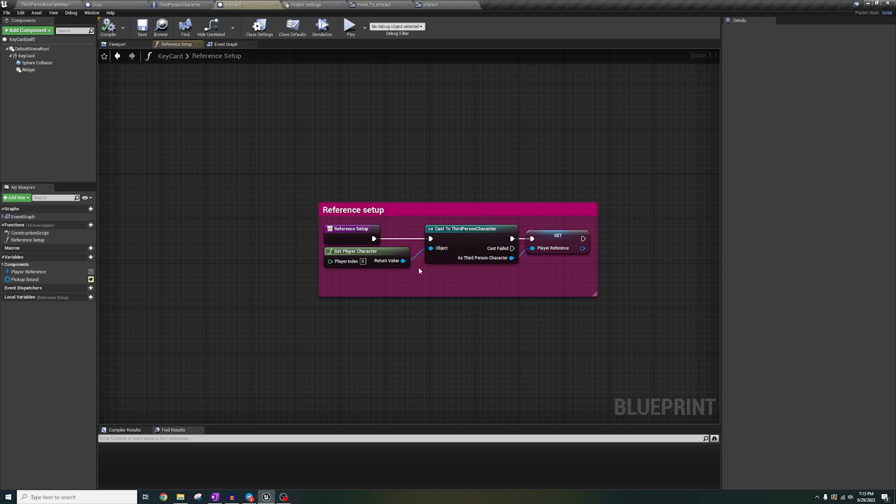
click(224, 44)
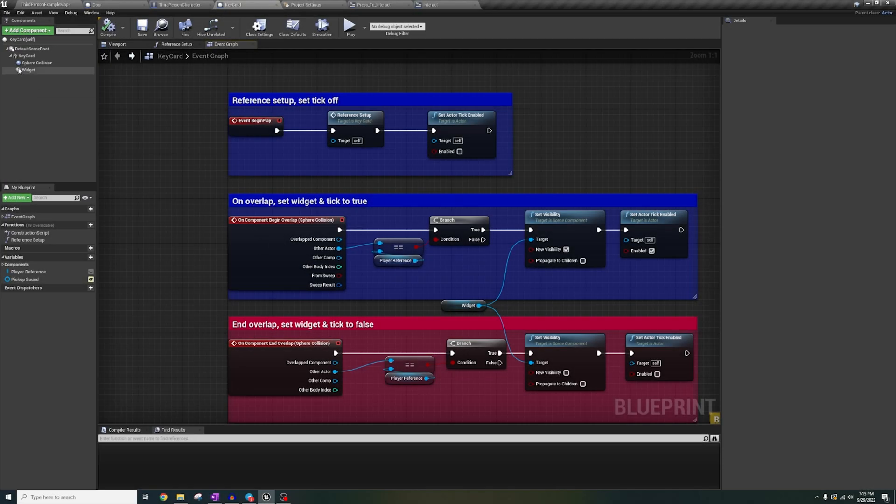
right_click(33, 63)
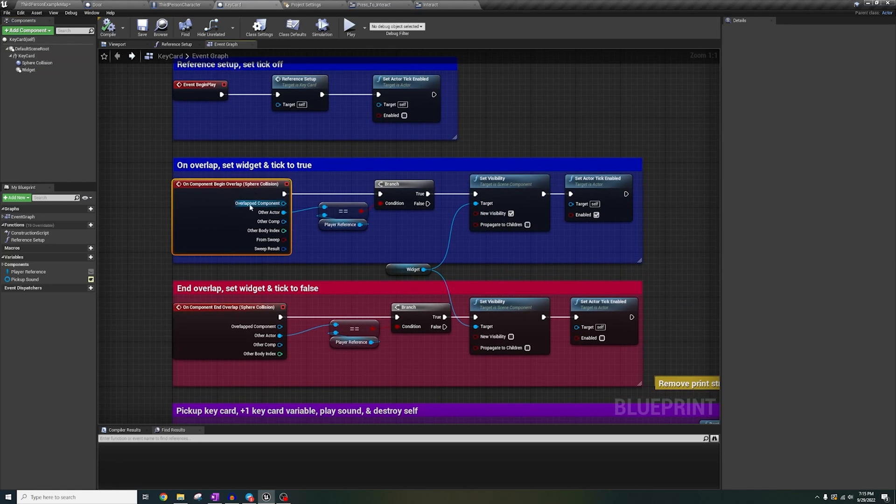
mouse_move(412, 194)
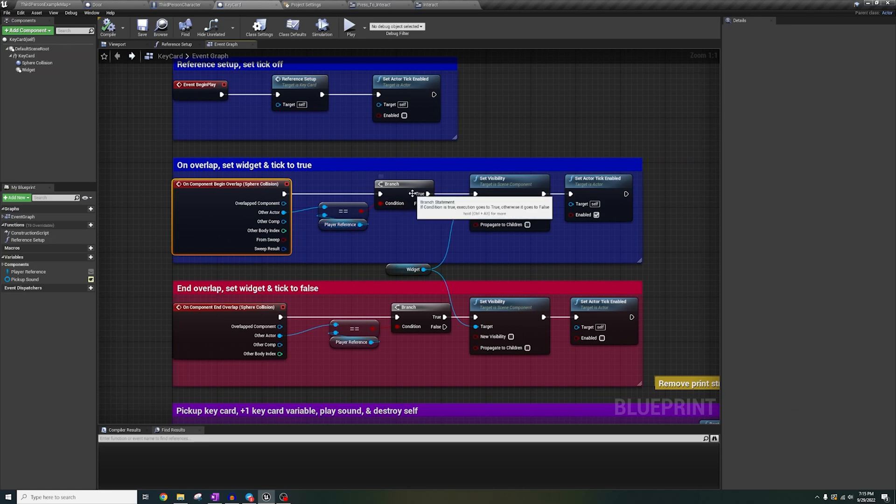
mouse_move(525, 196)
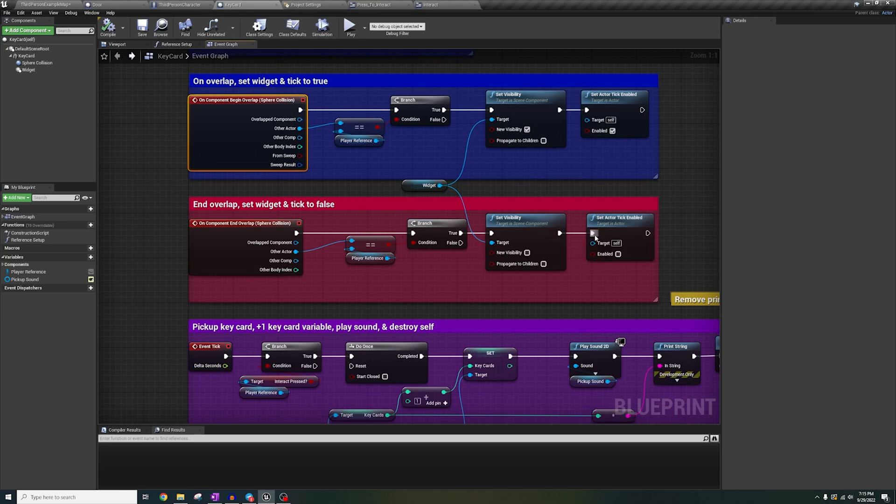
Step: Scroll through the KeyCard pickup logic, then return to the ThirdPersonExampleMap level
scroll(down, 3)
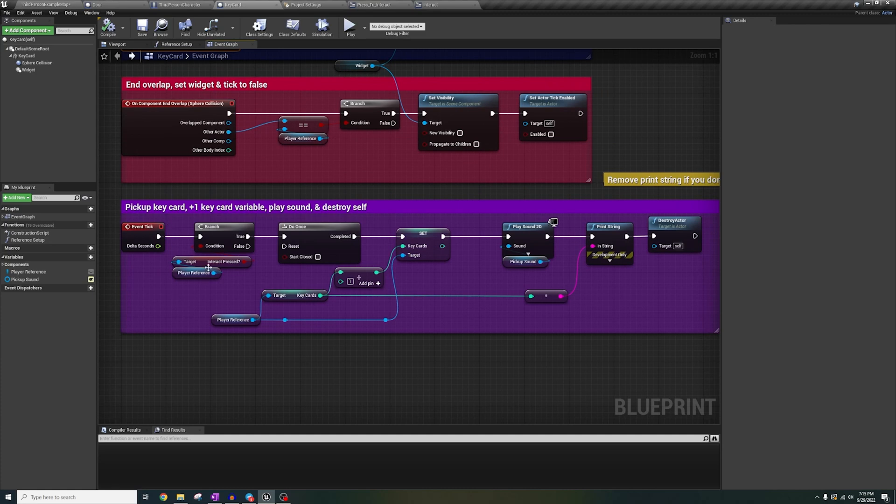
mouse_move(261, 242)
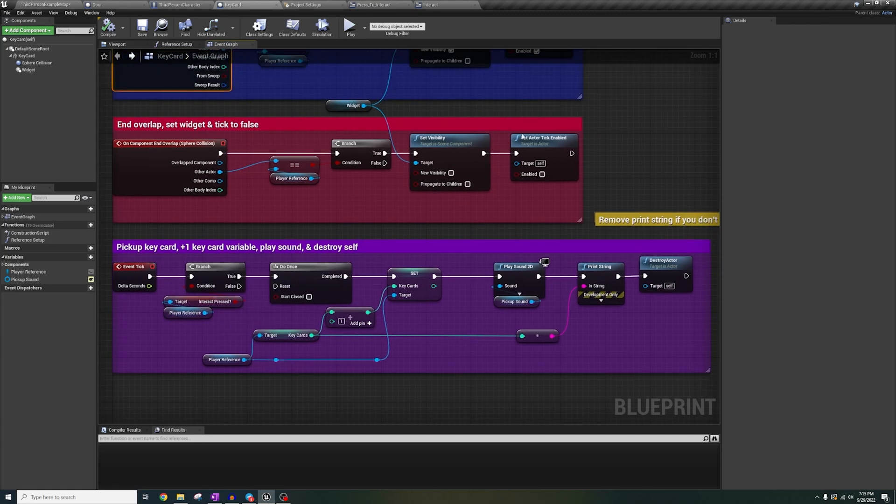
scroll(down, 3)
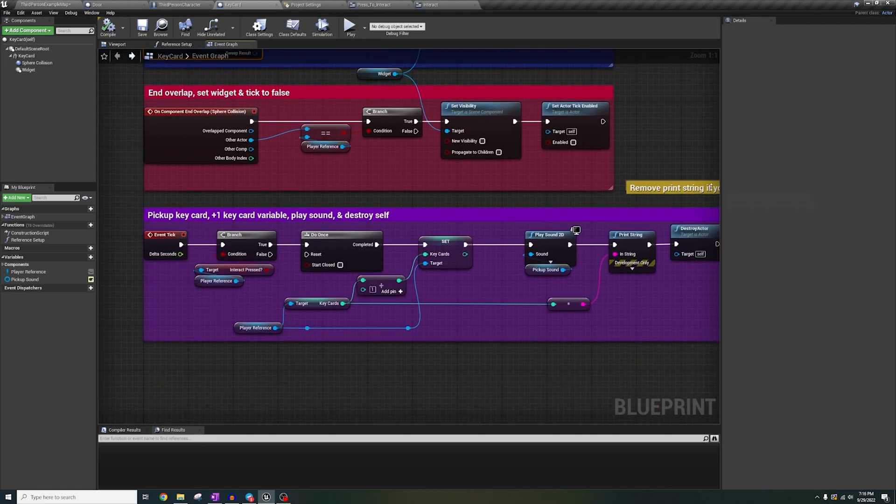
drag(729, 160, 760, 160)
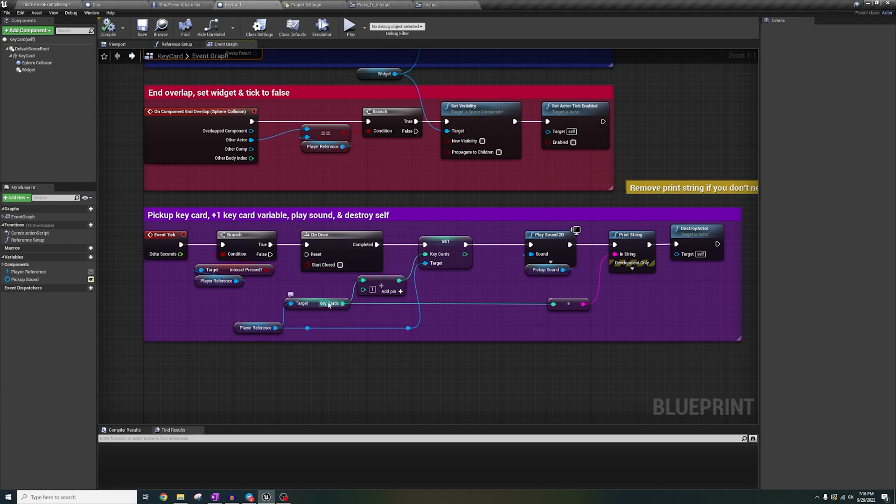
mouse_move(425, 256)
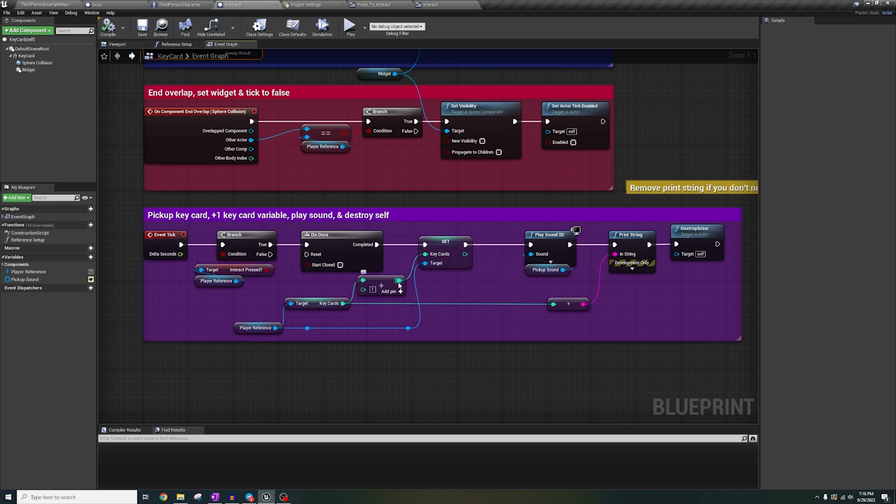
mouse_move(523, 287)
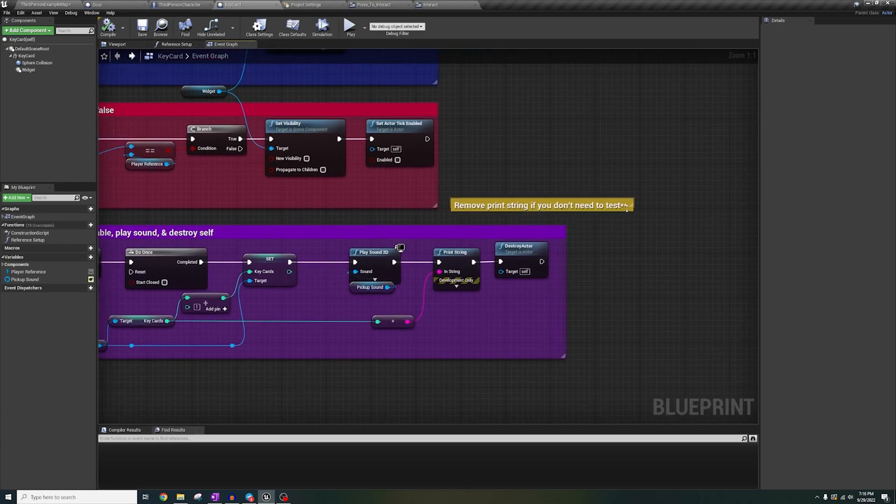
scroll(down, 3)
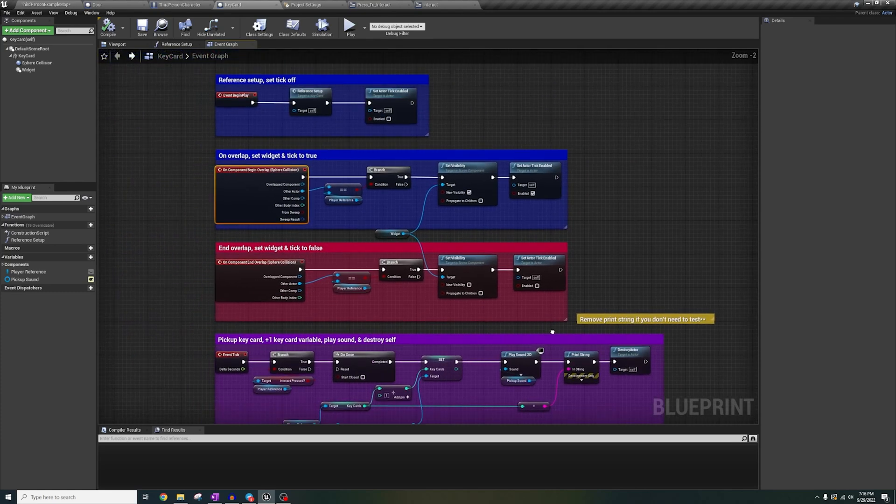
click(349, 26)
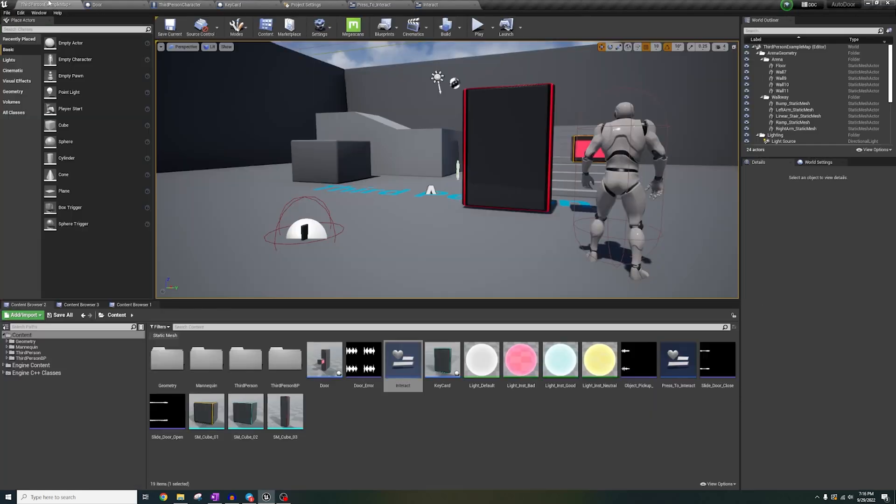
Step: Review the Door blueprint's Reference Setup and Event Graph, then bring up the Press_To_Interact widget design
click(477, 26)
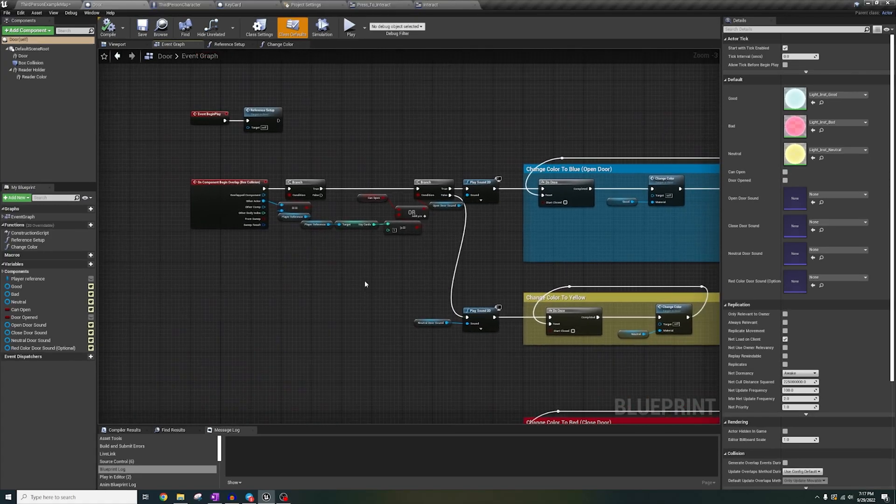
click(229, 44)
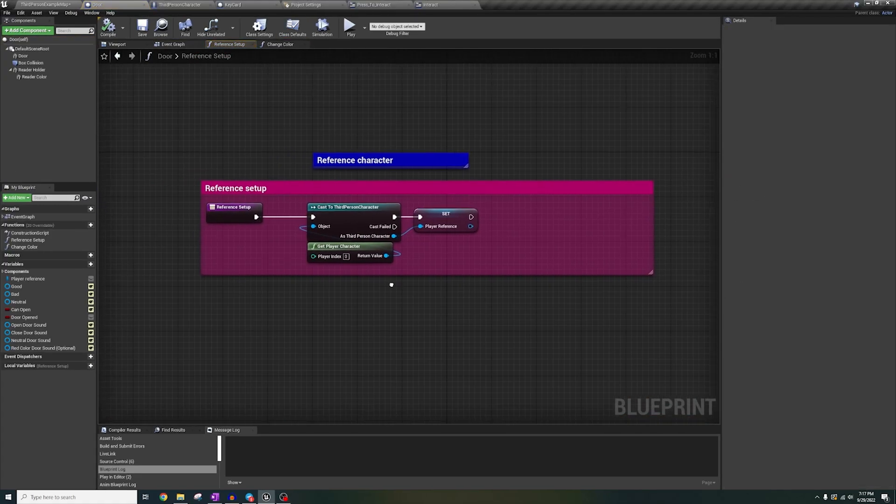
click(172, 44)
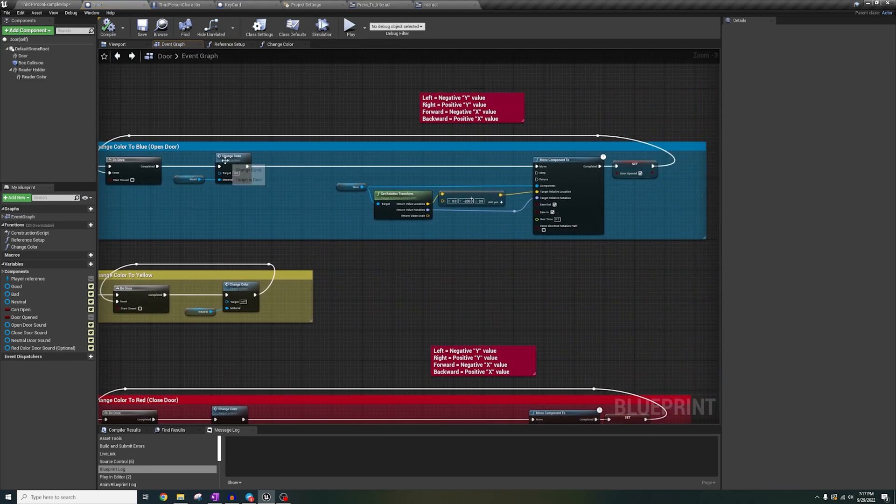
mouse_move(463, 299)
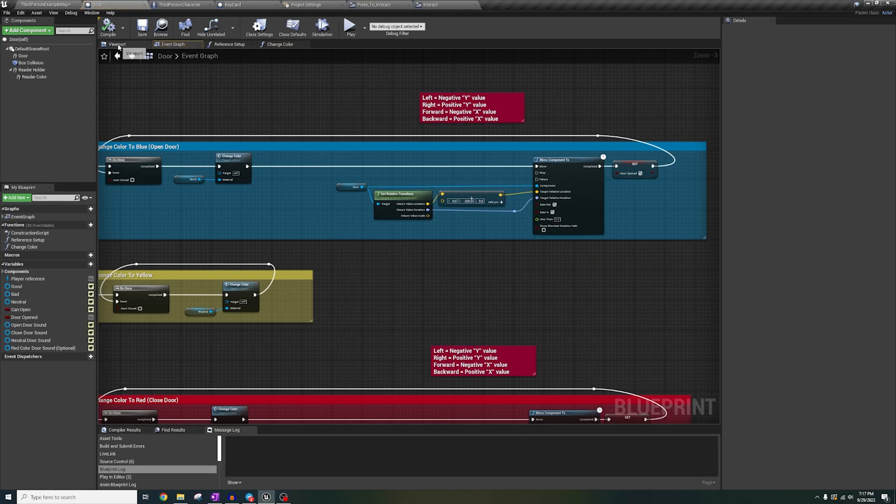
click(372, 4)
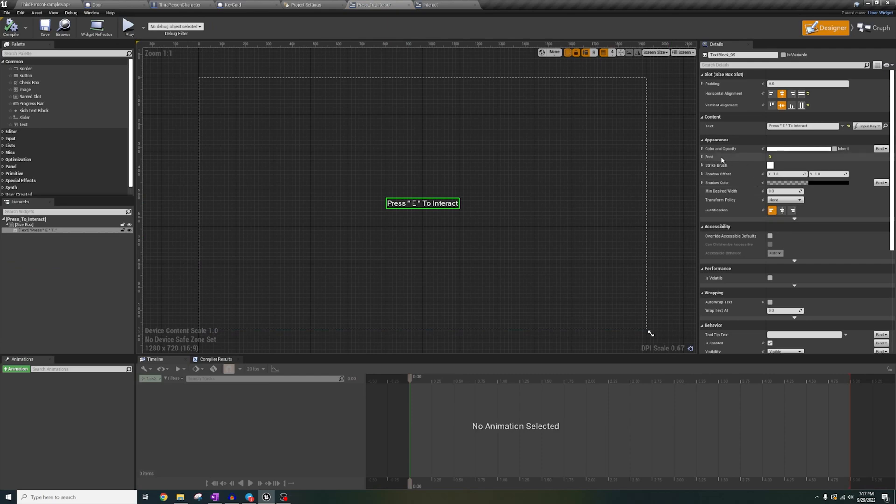
Step: Check the KeyCard Widget component's Widget Class, then return to the level map
click(876, 28)
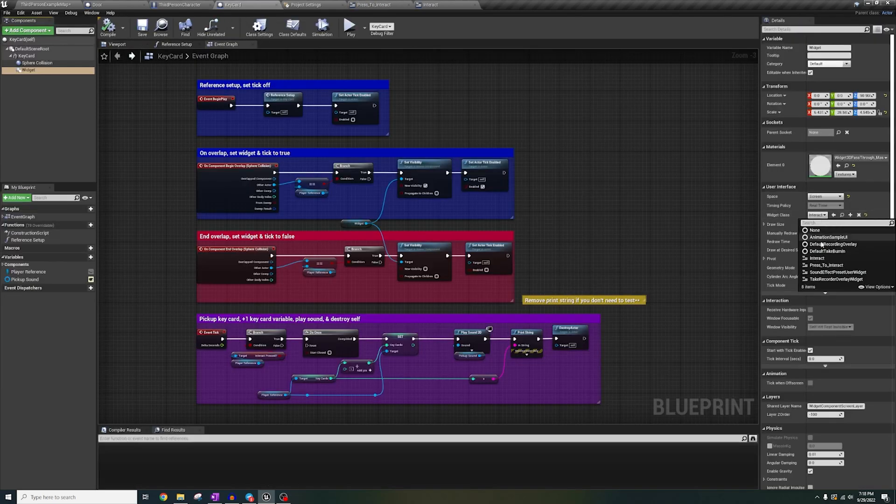
click(299, 4)
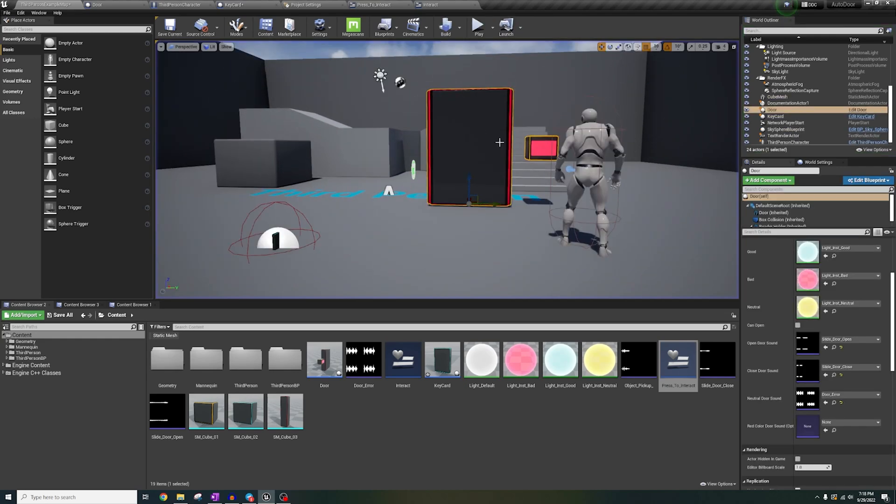
Step: Play the level and walk the character to the key card to see the Press "E" to Interact prompt
click(306, 5)
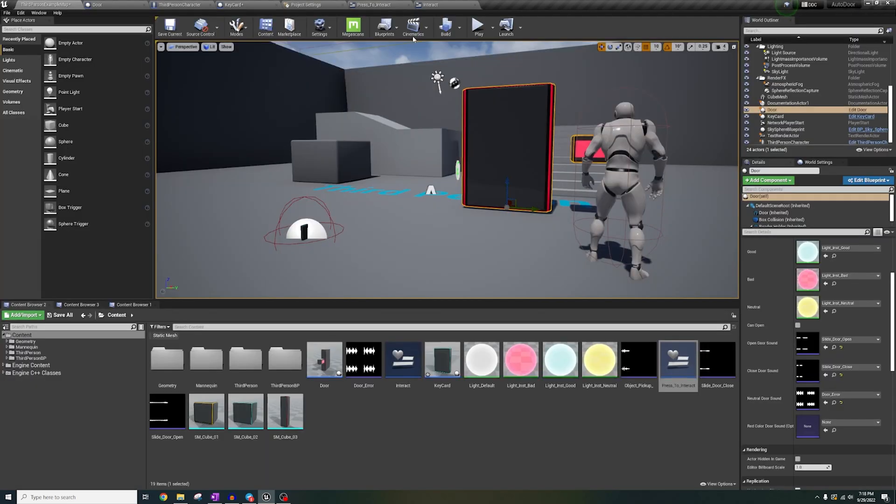
click(479, 26)
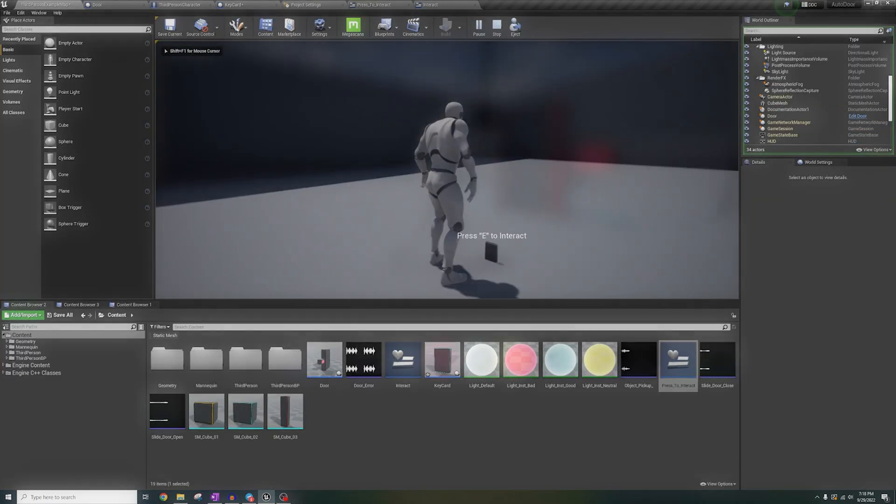